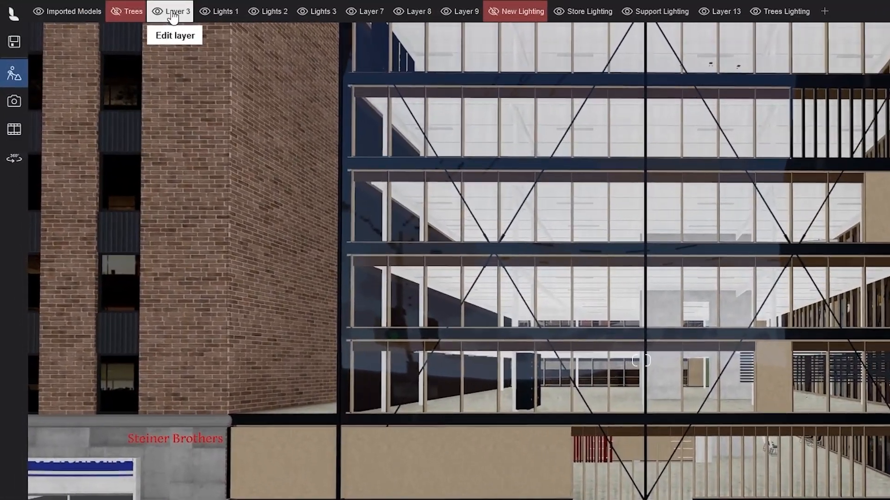
# Rename Layer 3 to 'Parallax interiors'
pyautogui.click(177, 11)
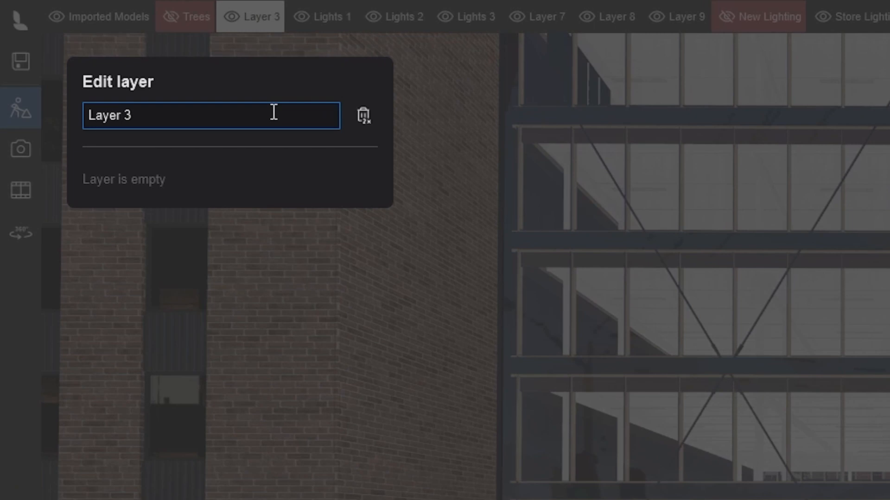
pyautogui.write('Parallax in')
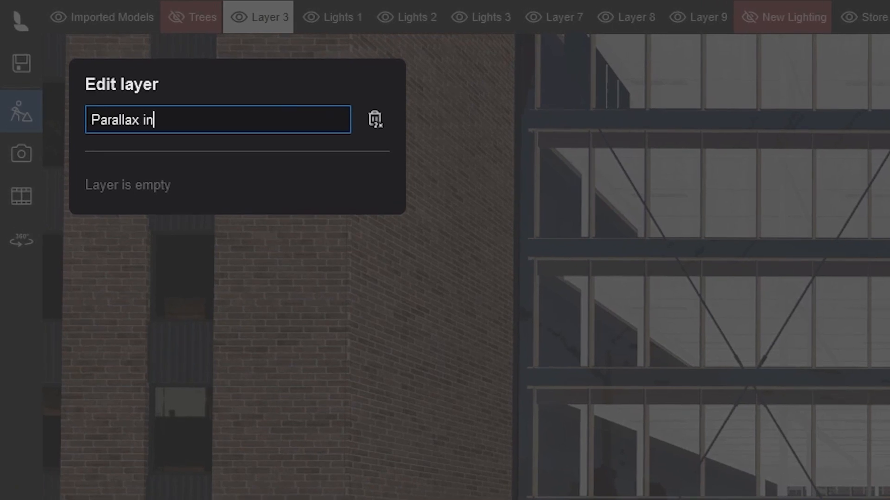
pyautogui.click(177, 463)
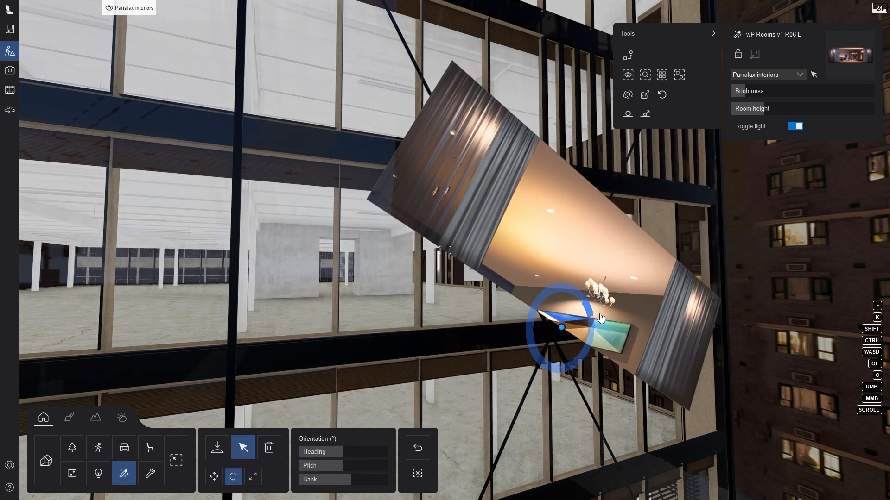
# Place lit Parallax Rooms 007 interiors behind the facade windows
pyautogui.click(214, 477)
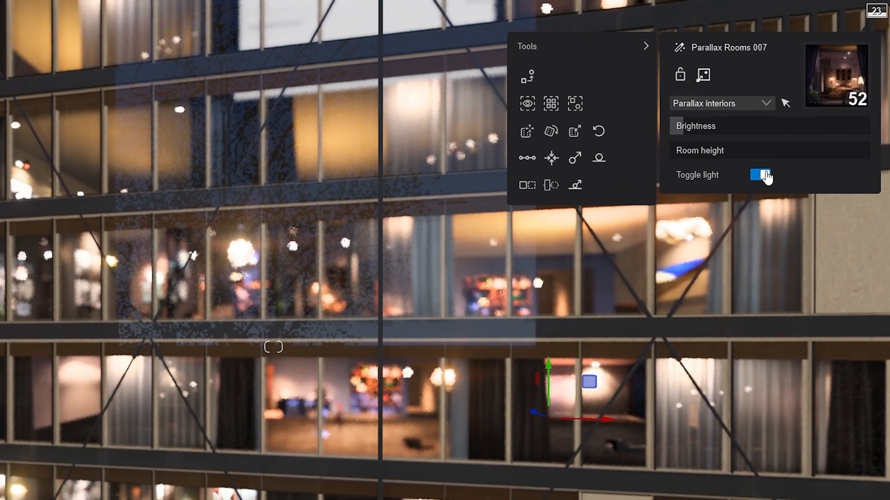
# Toggle the Parallax Rooms light and lower interior brightness to about 9%
pyautogui.click(761, 176)
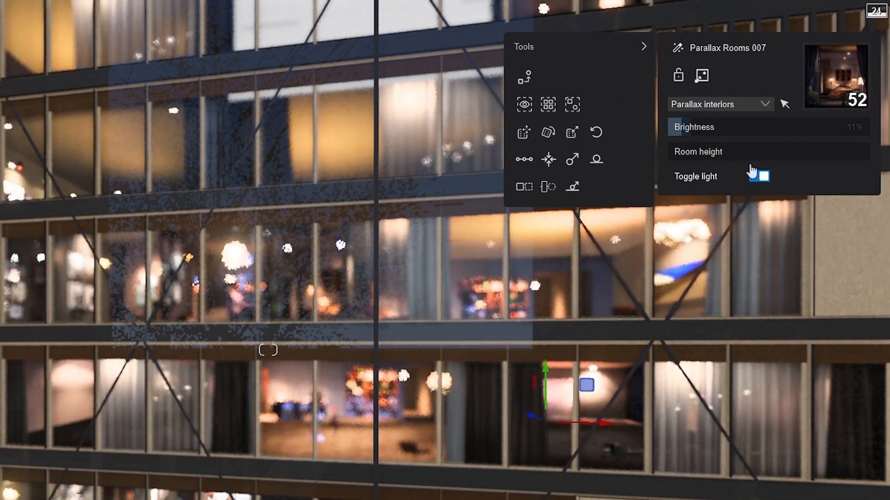
pyautogui.click(759, 176)
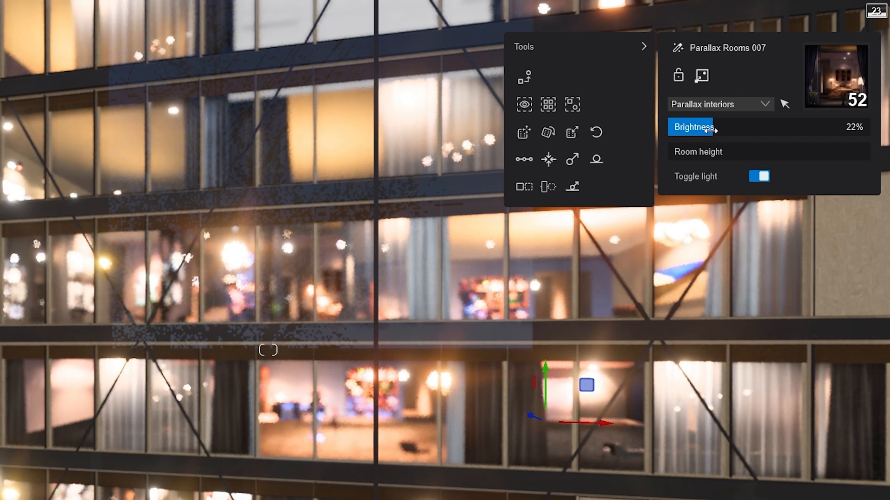
pyautogui.moveTo(712, 127); pyautogui.dragTo(675, 126)
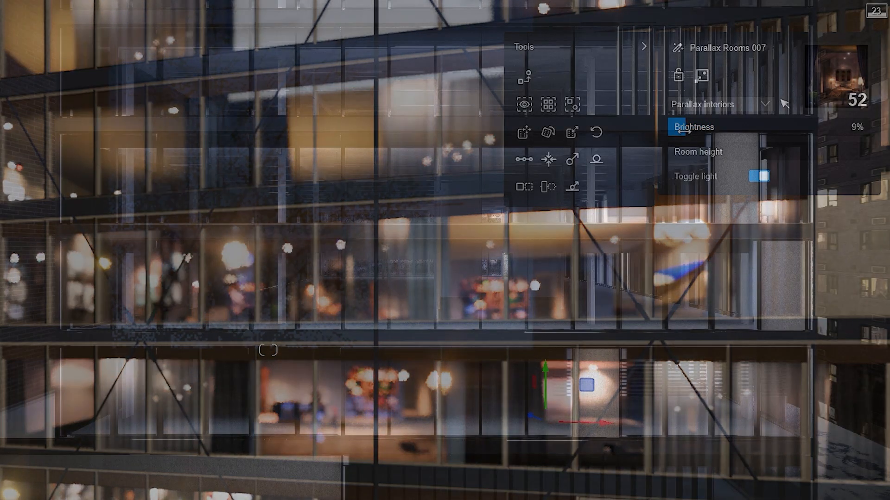